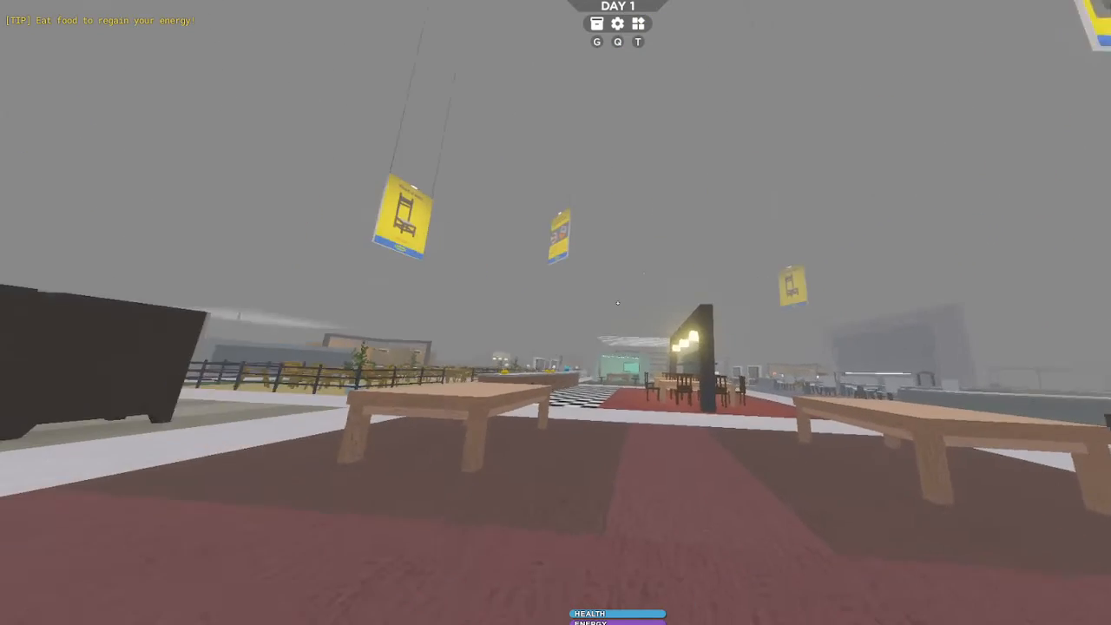
Step: In the Mod Menu, replace the Gravity value 196.2 with 0 and apply it
click(638, 24)
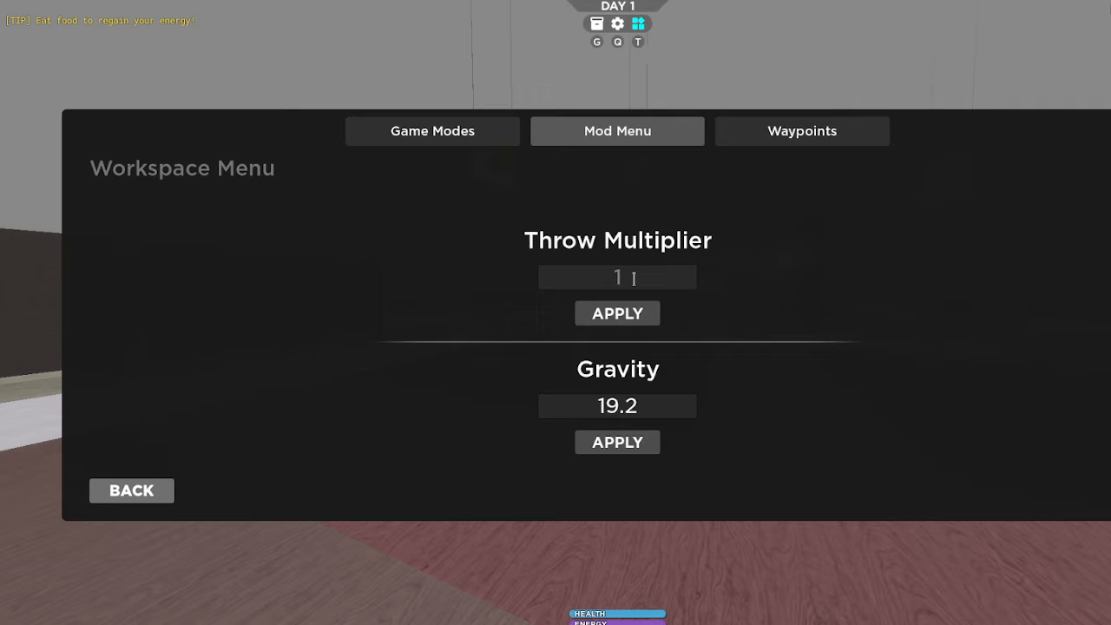
text(196.2)
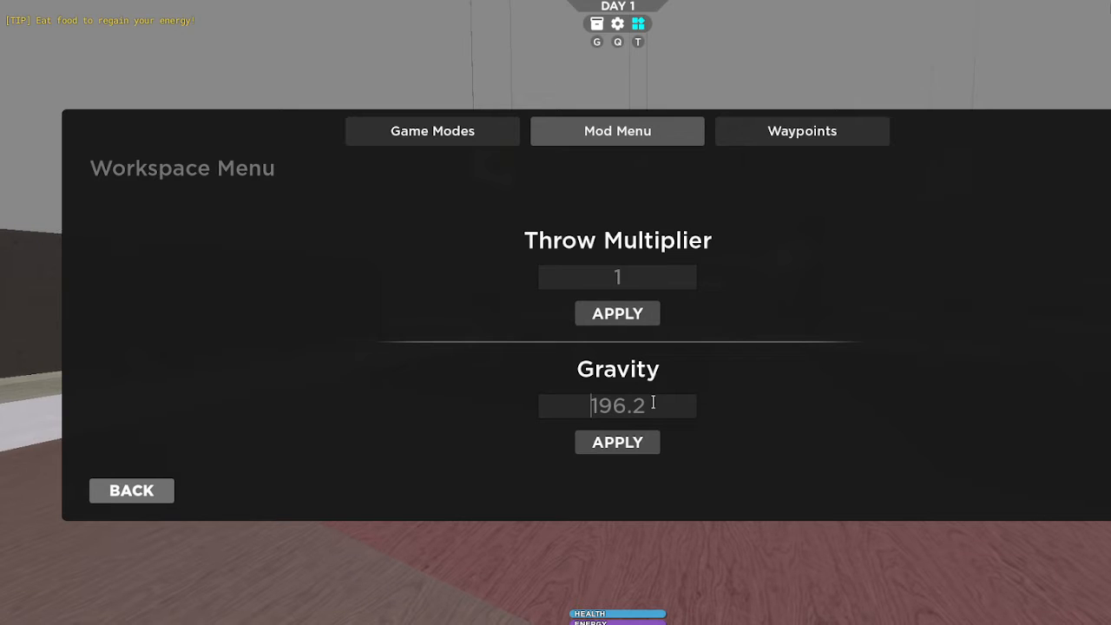
text(0)
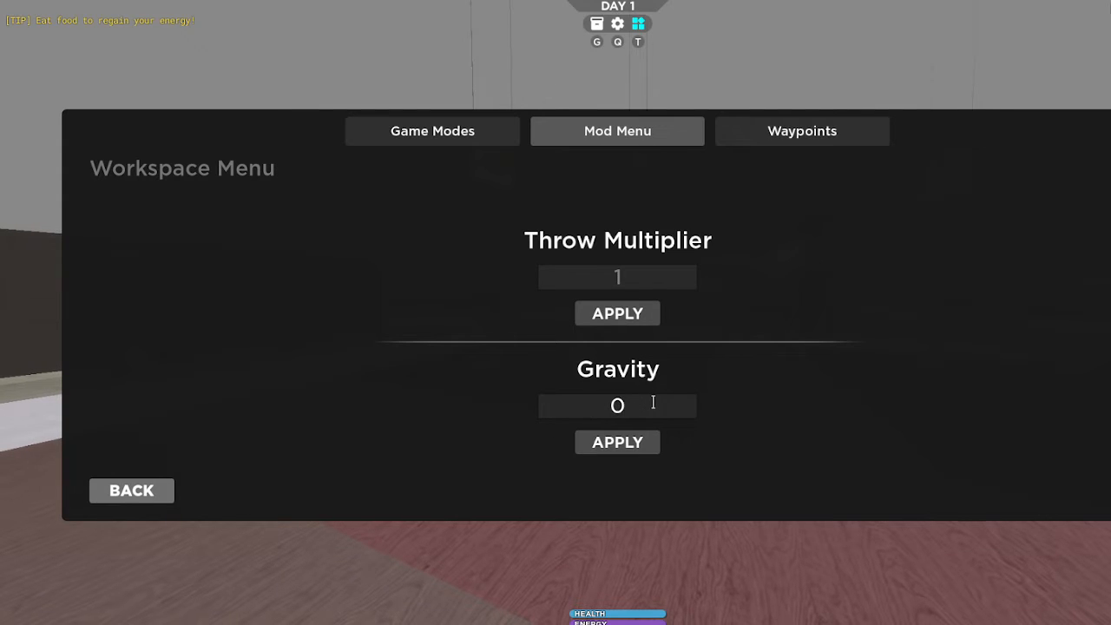
click(131, 491)
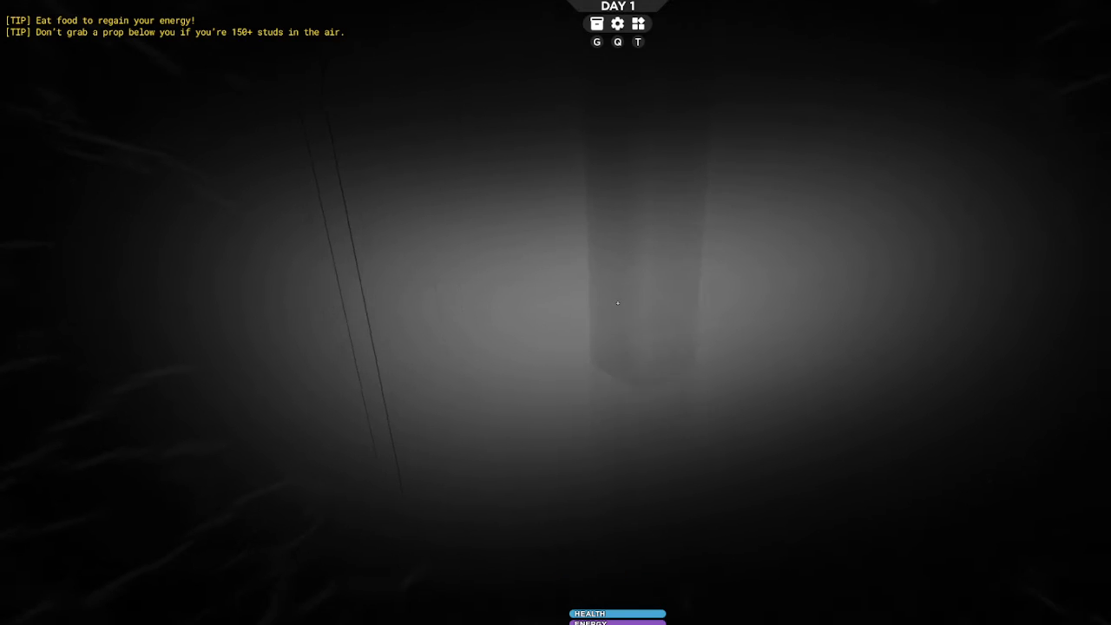
click(638, 24)
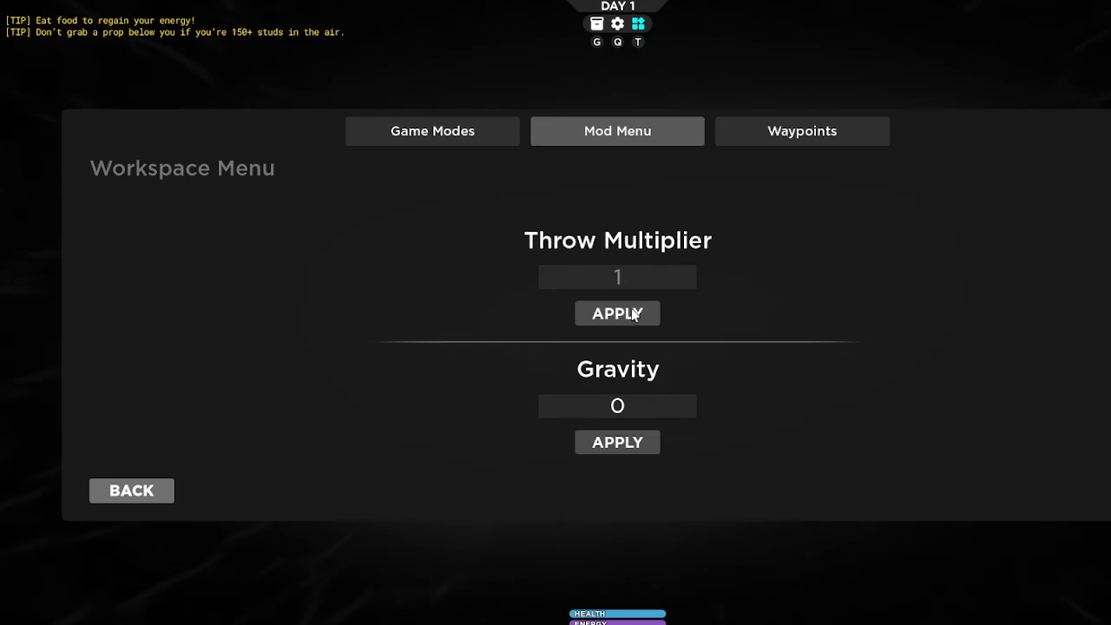
click(617, 405)
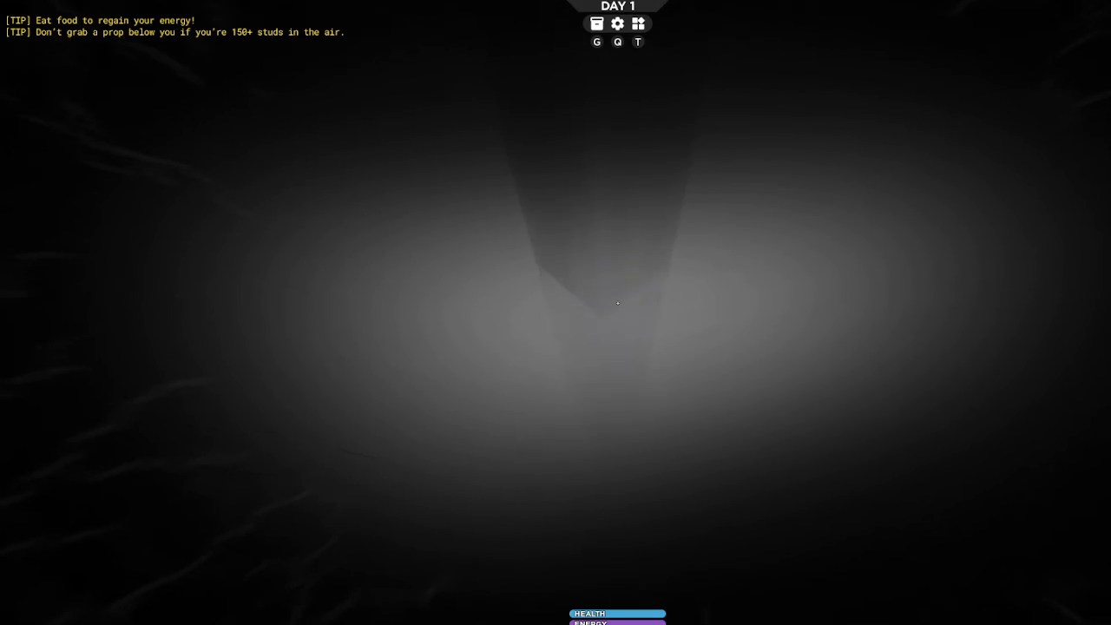
Step: In the Mod Menu, enter a Gravity of 100000000 and apply it
click(638, 23)
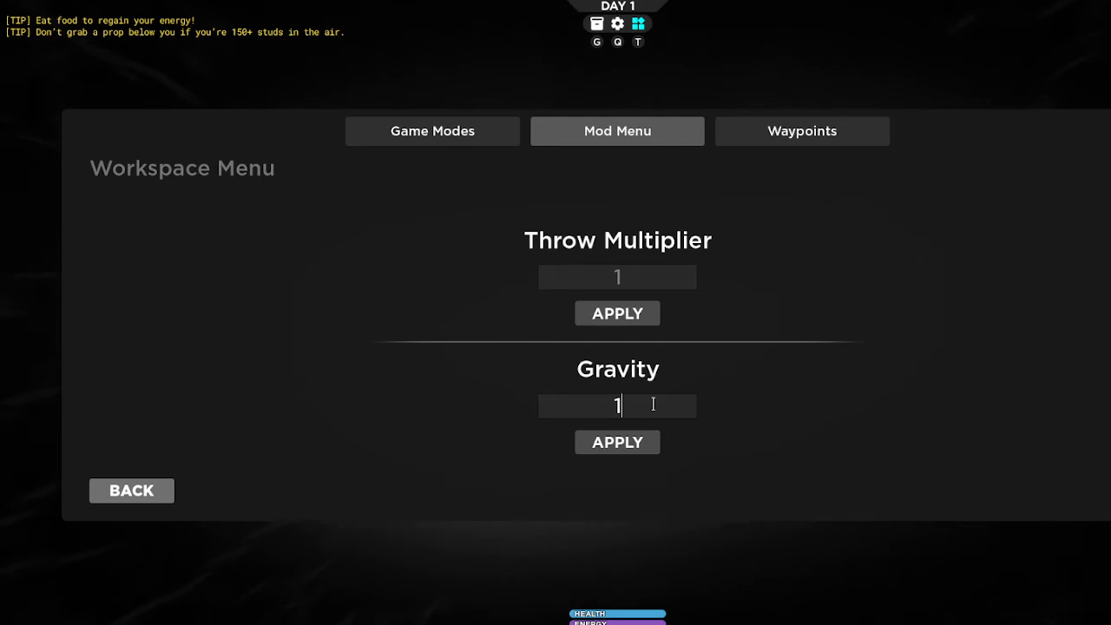
text(100000000)
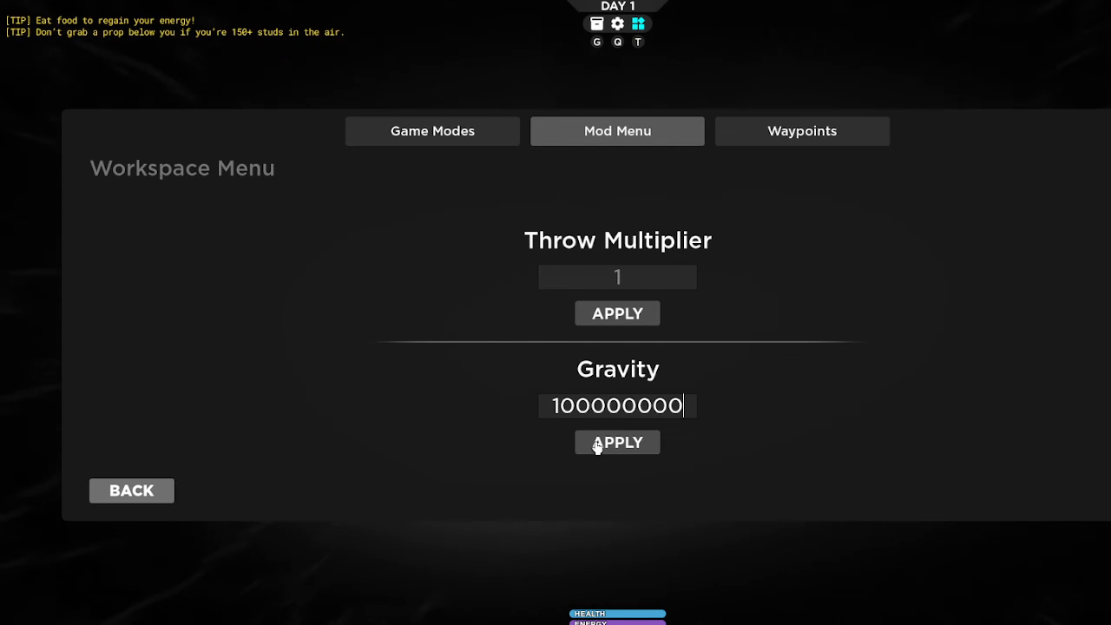
click(618, 442)
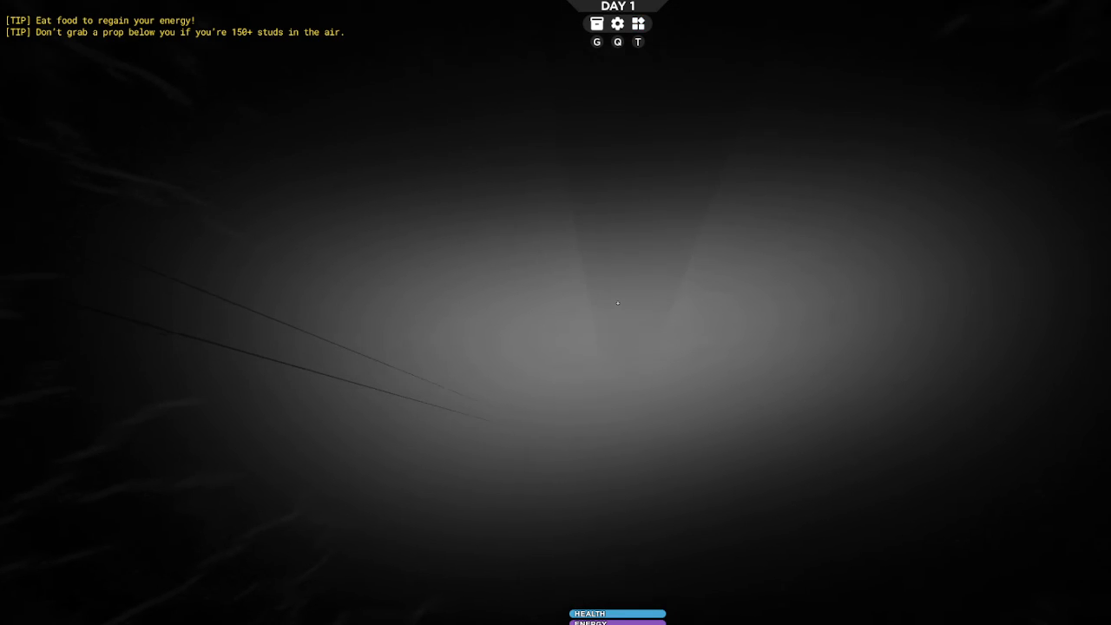